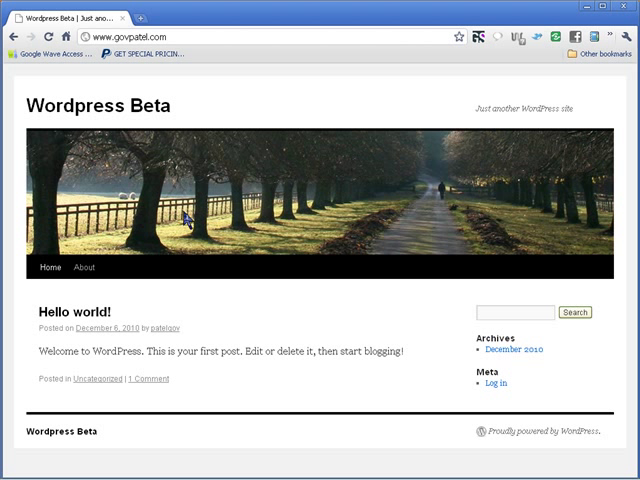
mouse_move(84, 267)
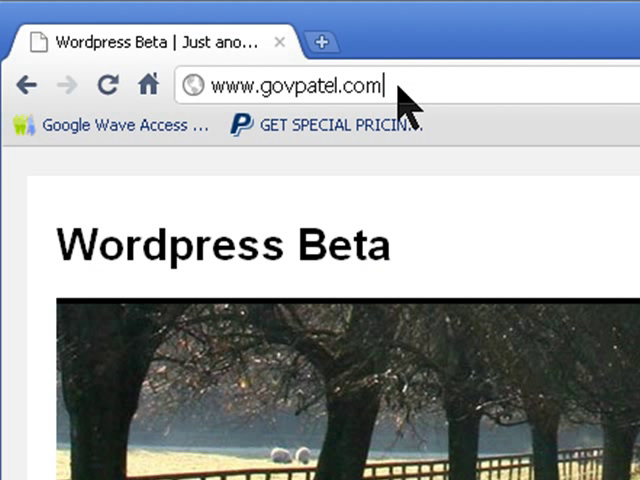
Add /wp-admin to the site address to load the WordPress login page.
text(/wp)
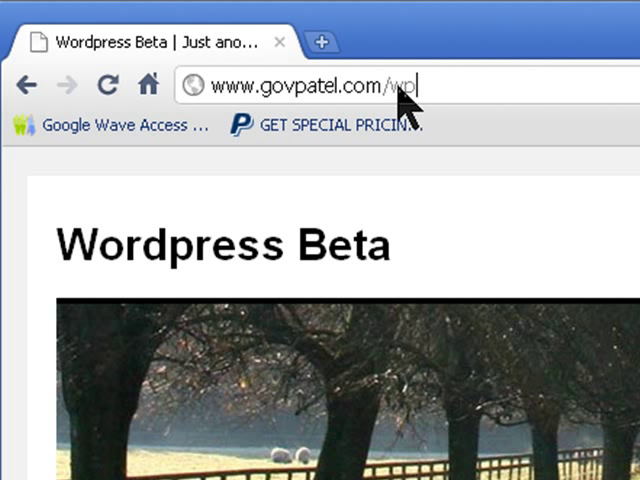
text(-a)
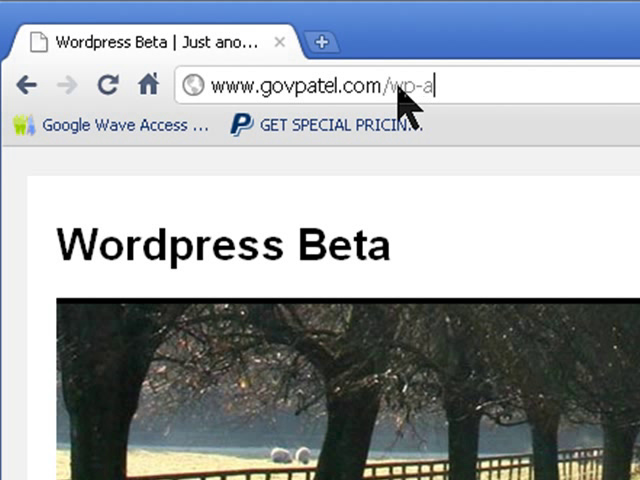
text(dmin/&reauth=)
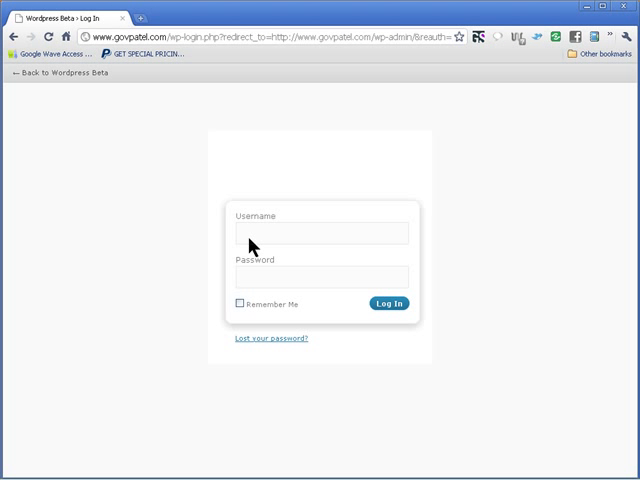
click(320, 233)
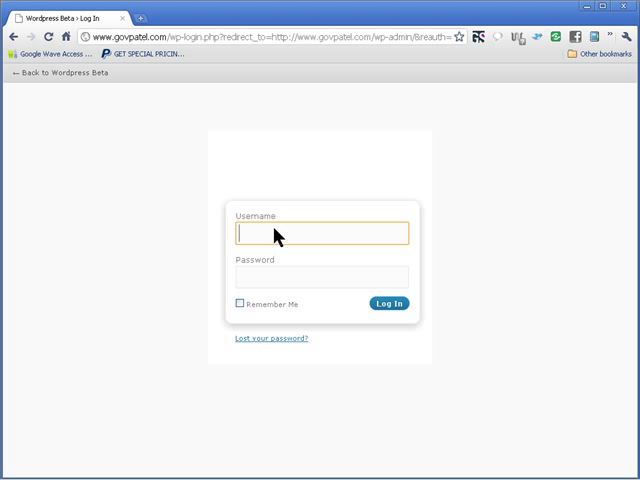
text(patelgov)
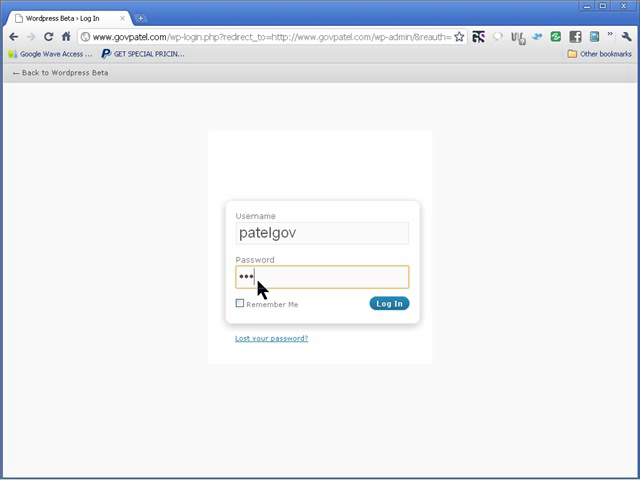
text(••••)
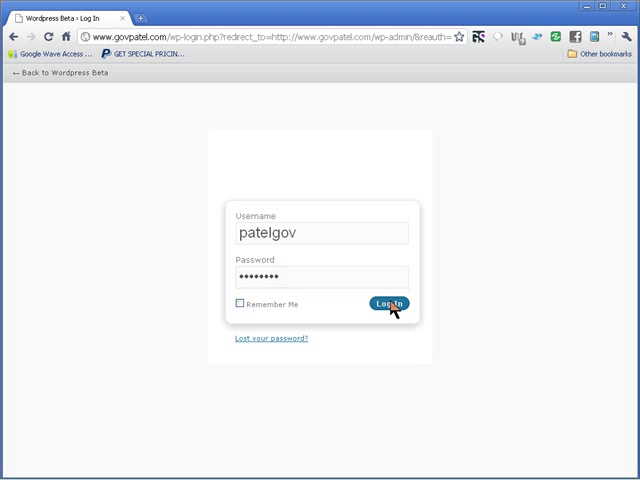
click(390, 303)
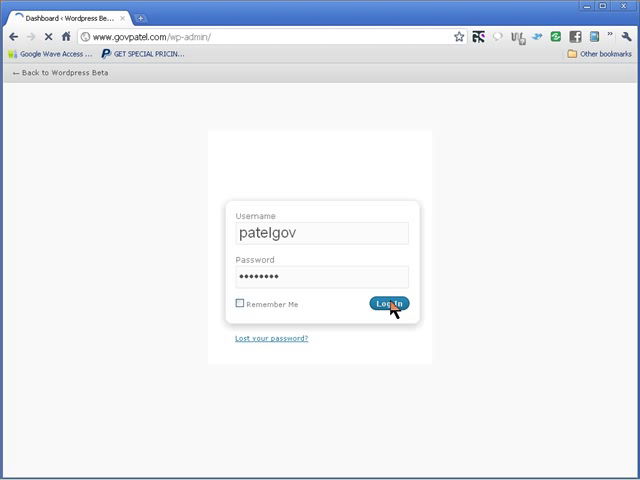
click(389, 303)
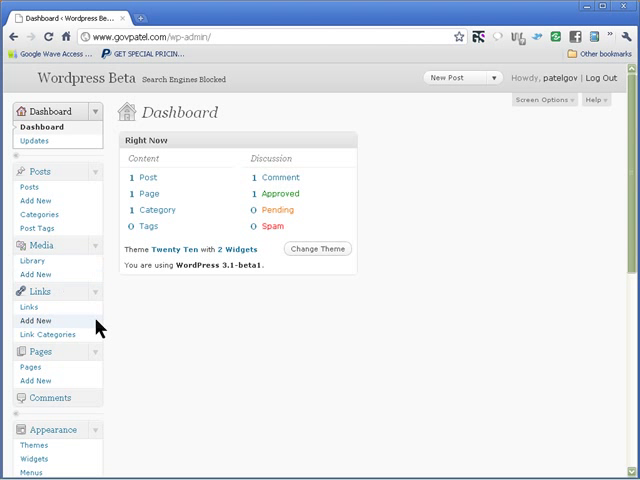
Go to the Pages list, which shows the About page, and start a new page.
scroll(down, 3)
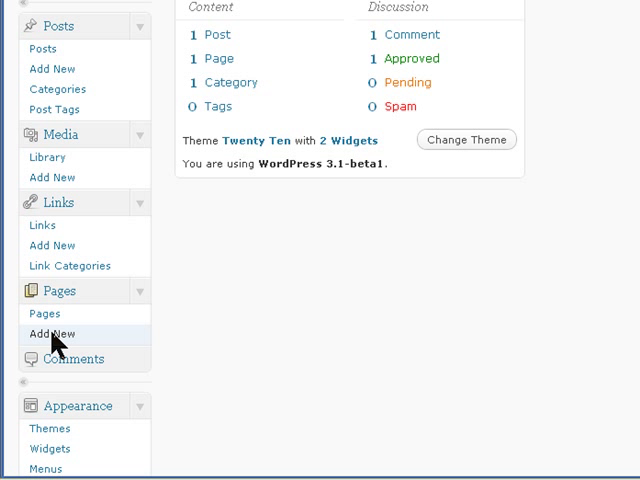
click(53, 333)
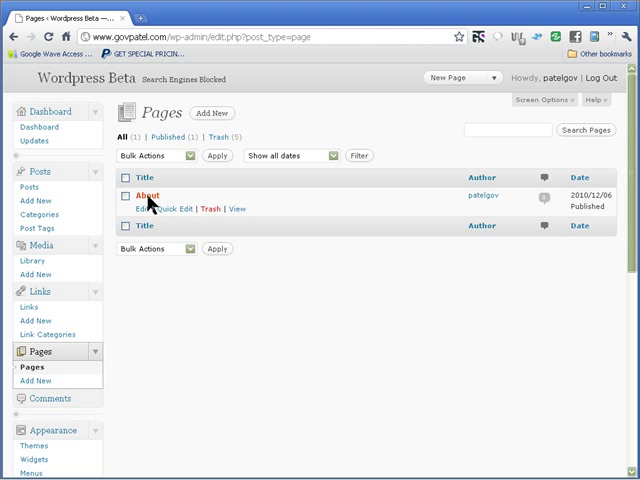
mouse_move(248, 202)
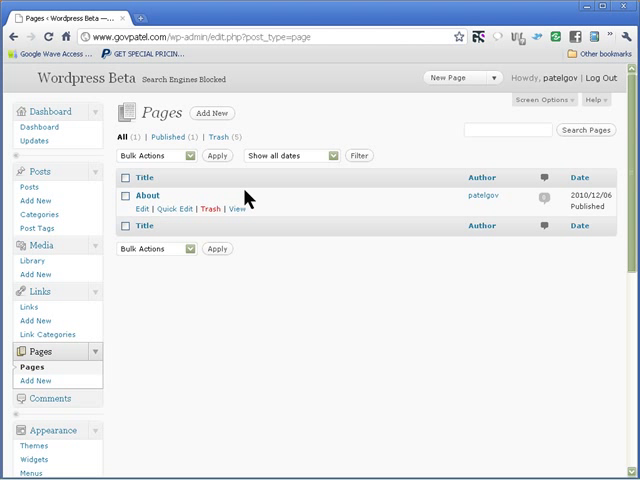
click(211, 113)
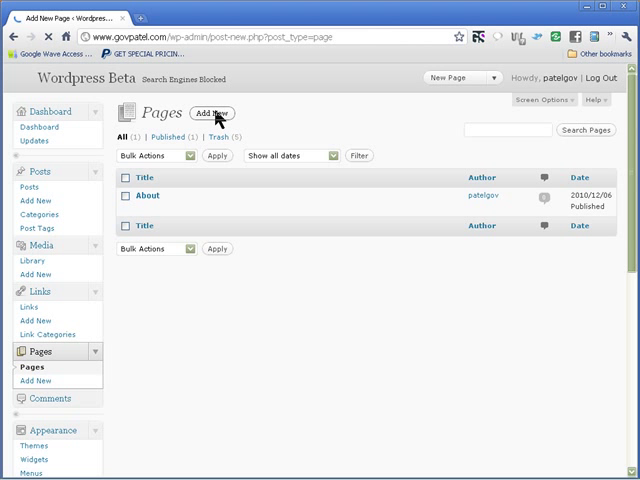
Publish a page titled 'Home' with the body text 'This is content here'.
click(211, 112)
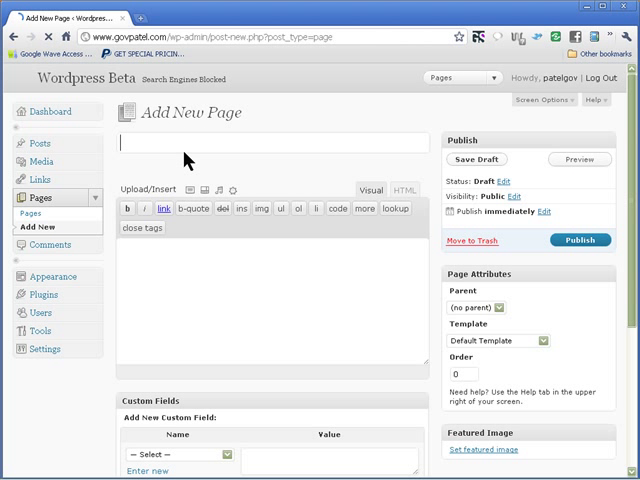
text(Ho)
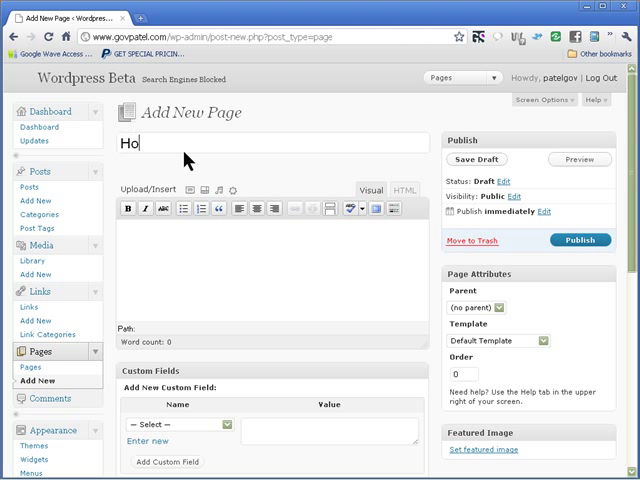
text(me)
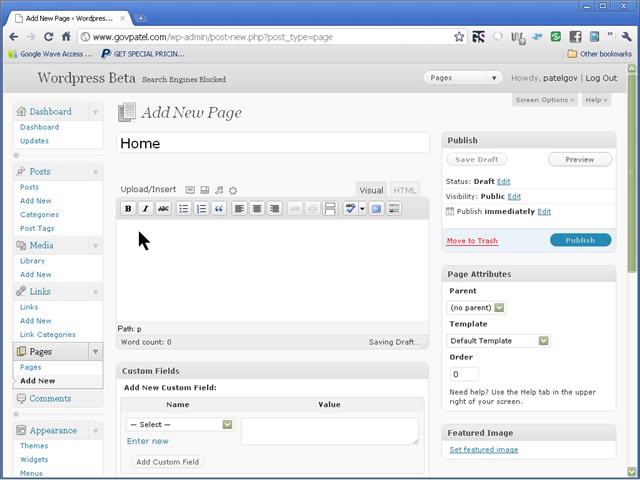
text(Th)
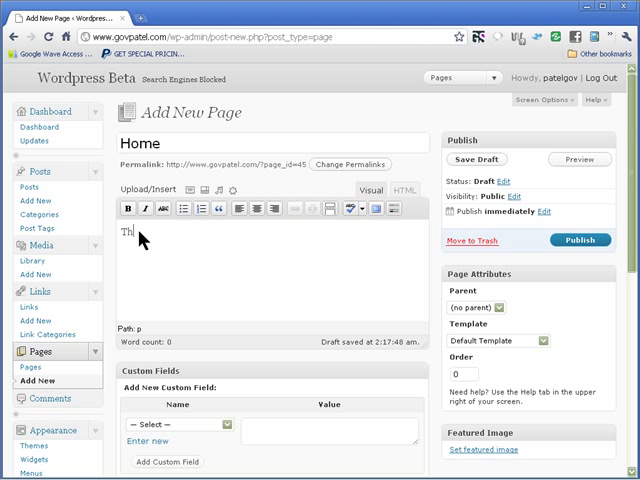
text(is is)
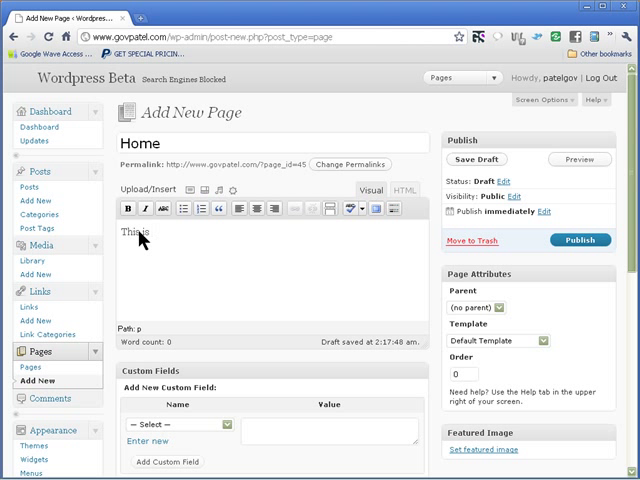
text(con)
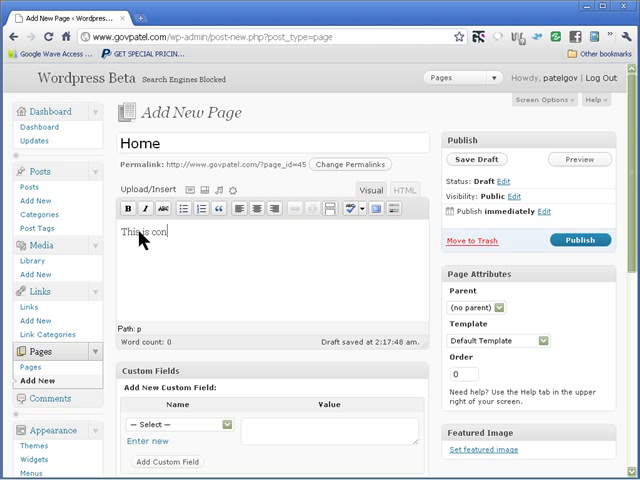
text(ete)
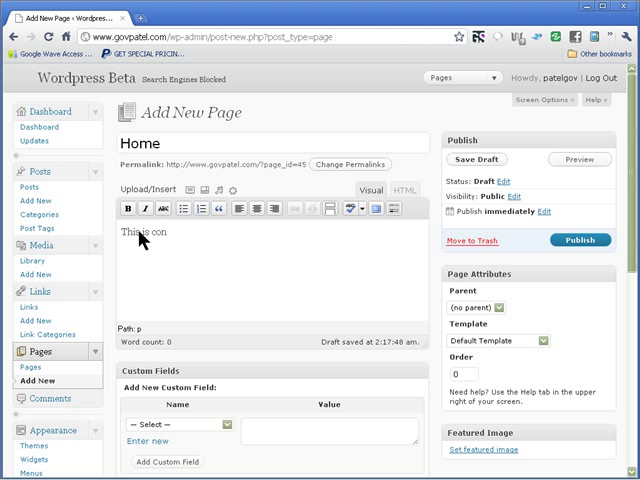
text(tent)
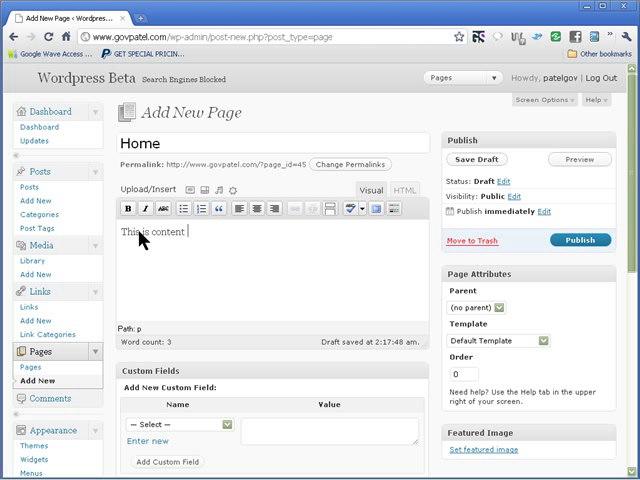
text(here)
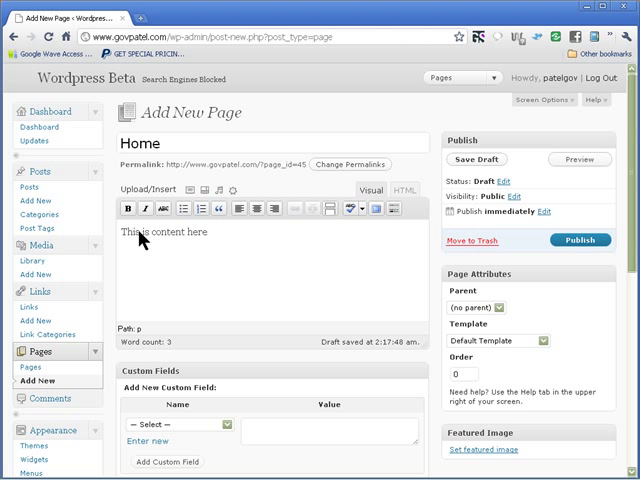
mouse_move(207, 245)
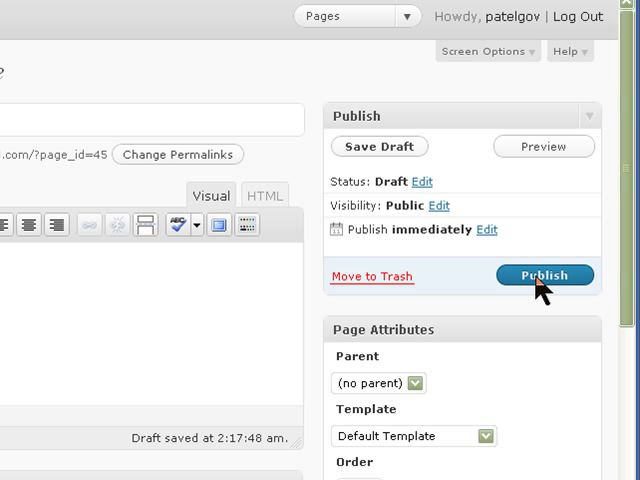
click(546, 275)
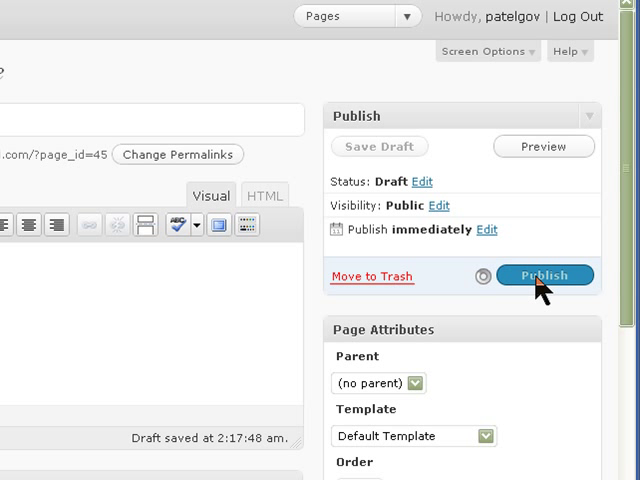
click(544, 275)
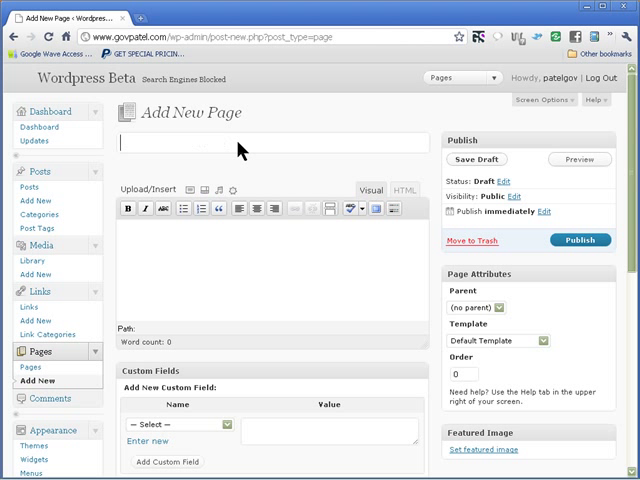
Publish a page titled 'Contact Us' with the body text 'Contact us page'.
text(C)
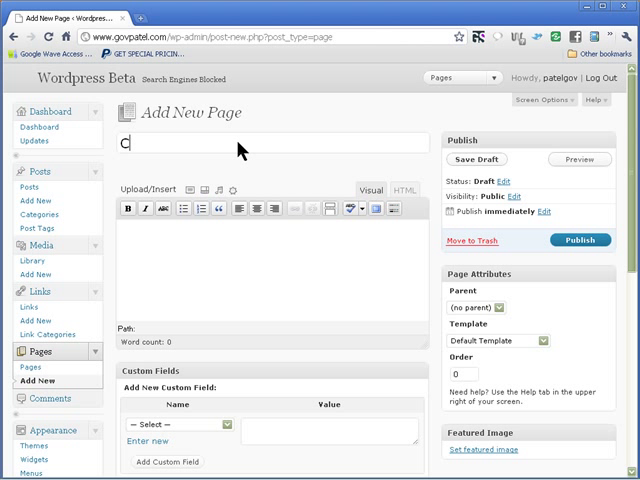
text(ontact U)
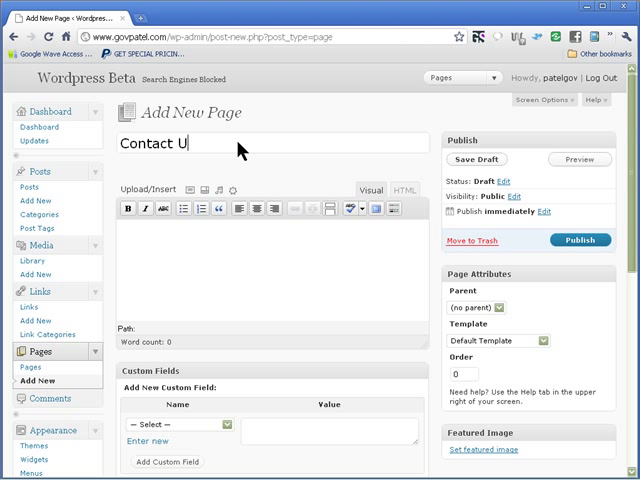
text(s)
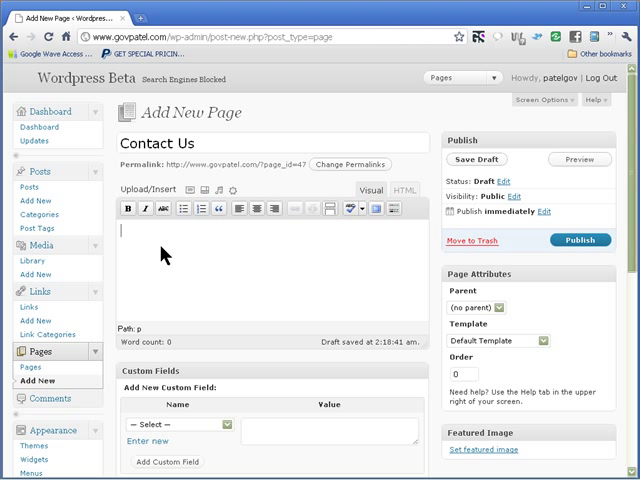
text(Co)
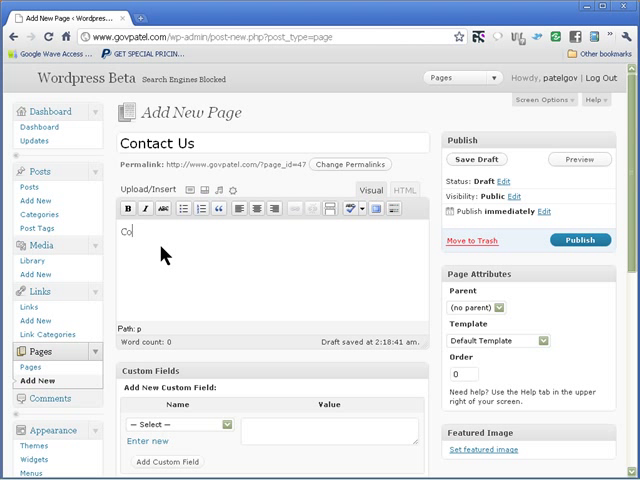
text(ntact us page)
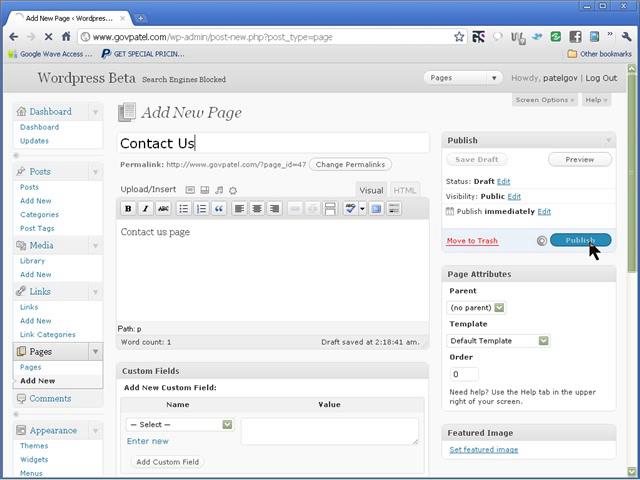
click(590, 241)
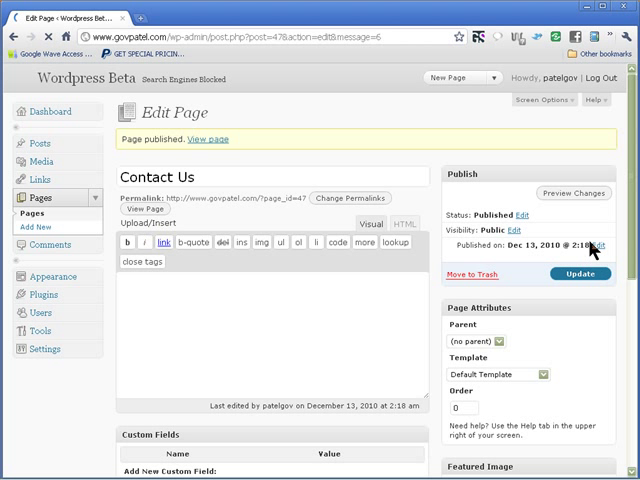
mouse_move(218, 207)
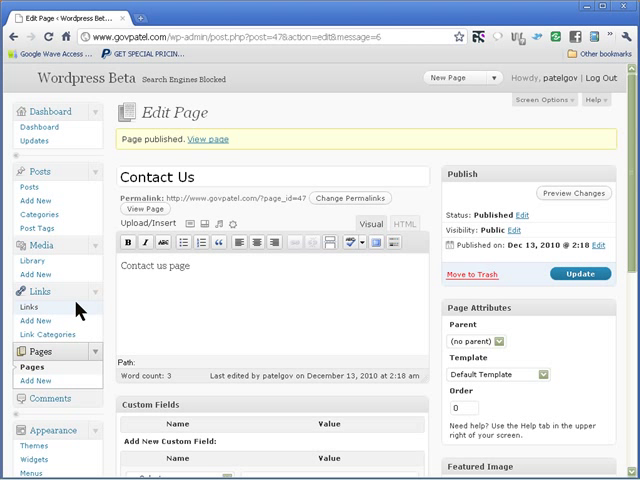
scroll(down, 3)
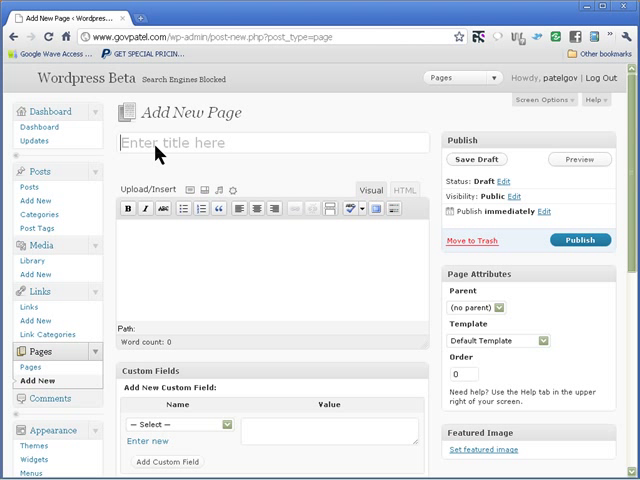
Publish a 'Services' page with body 'content for services', fixing a misspelling first.
text(Ser)
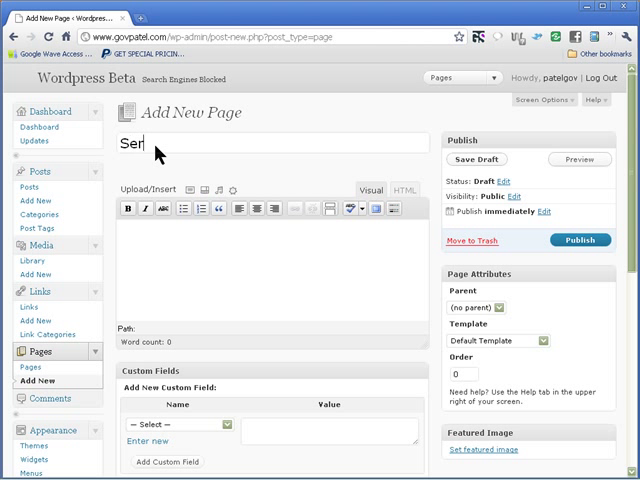
text(vic)
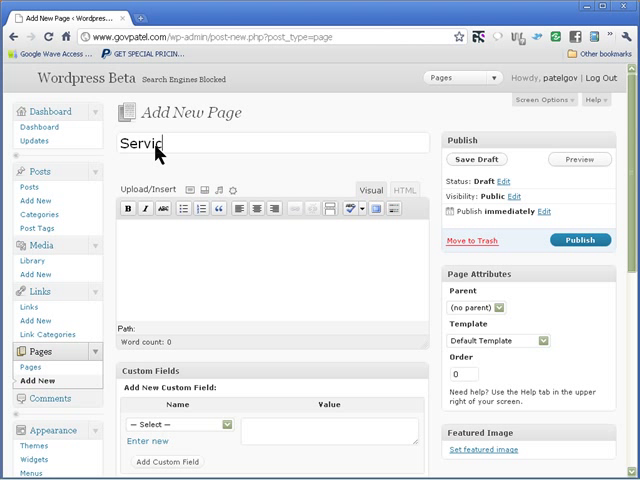
text(es)
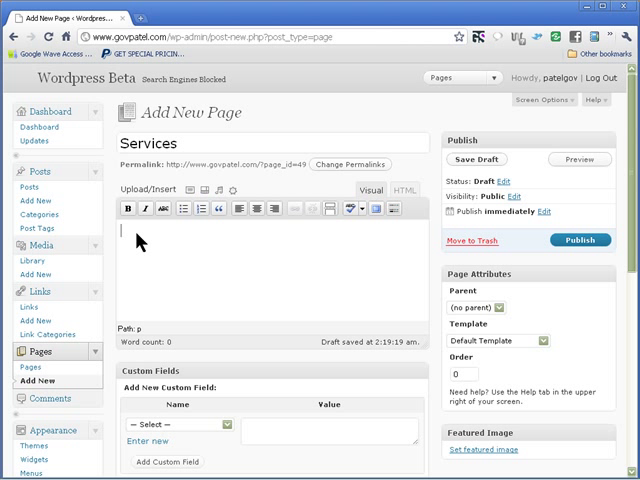
text(cont)
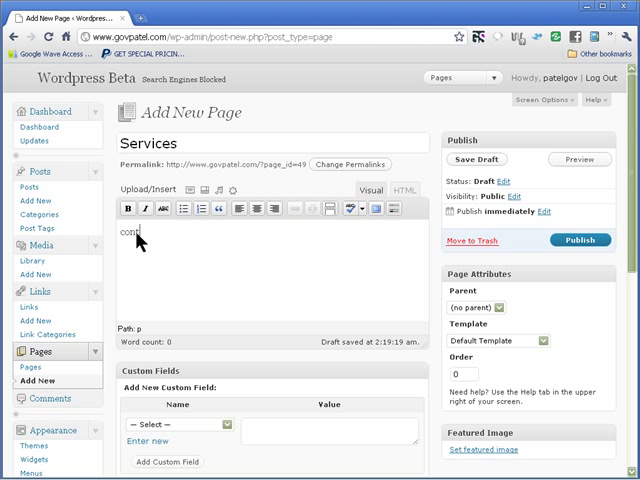
text(ent for)
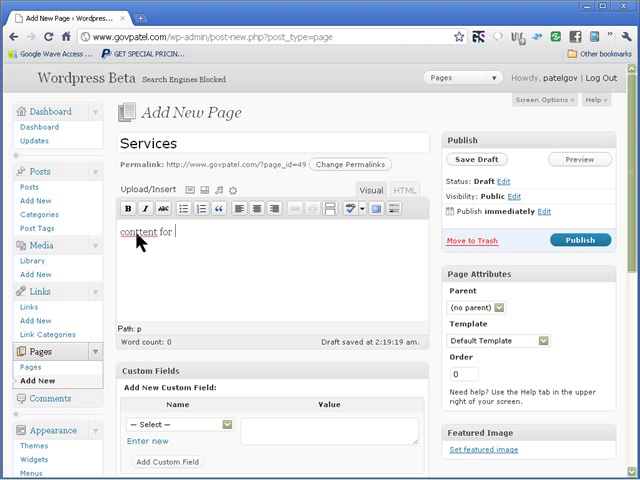
text(servi)
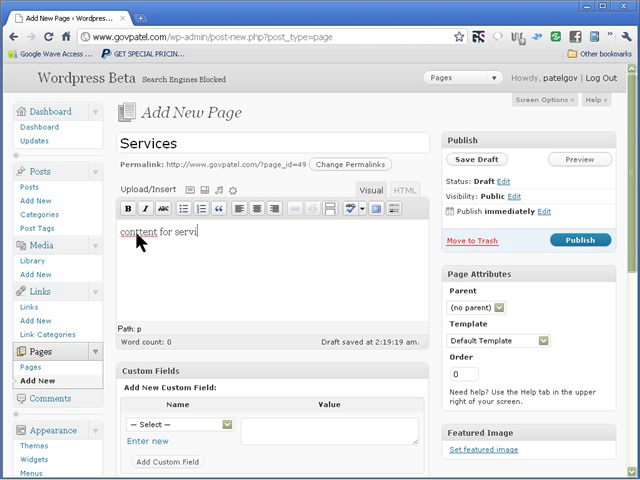
text(ces)
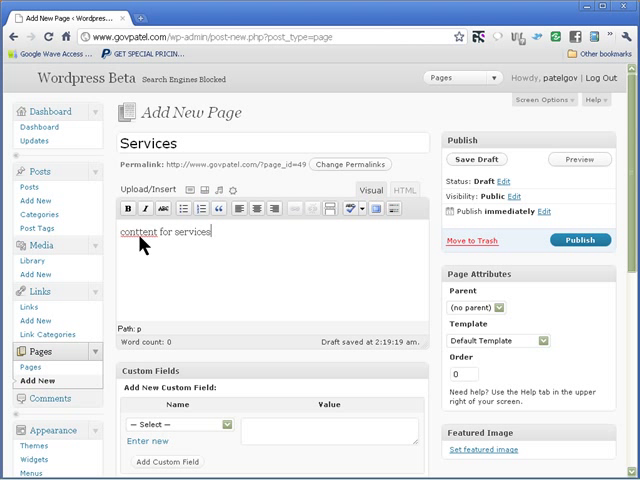
right_click(147, 227)
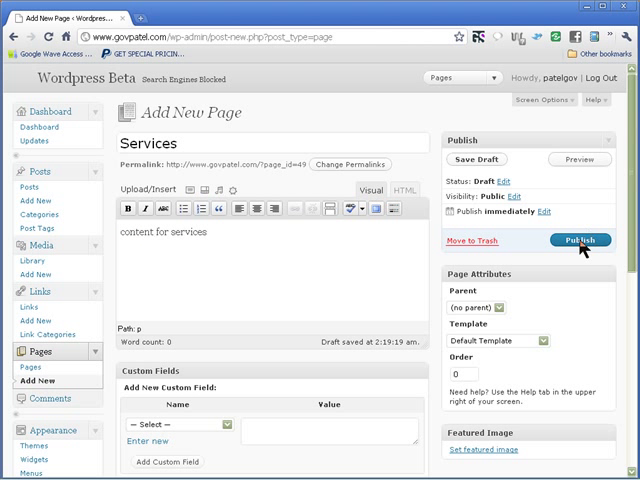
click(580, 241)
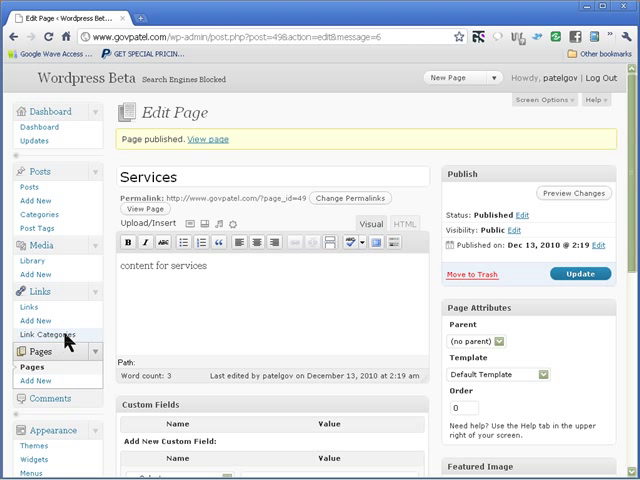
Scroll the Pages list of About, Contact Us, Home and Services toward Settings.
scroll(down, 3)
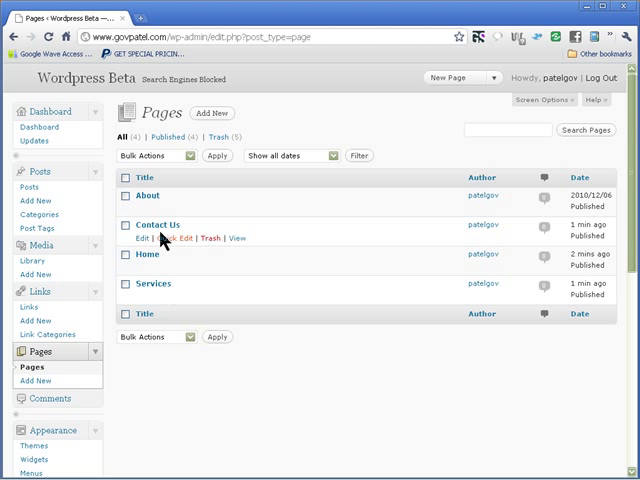
mouse_move(158, 257)
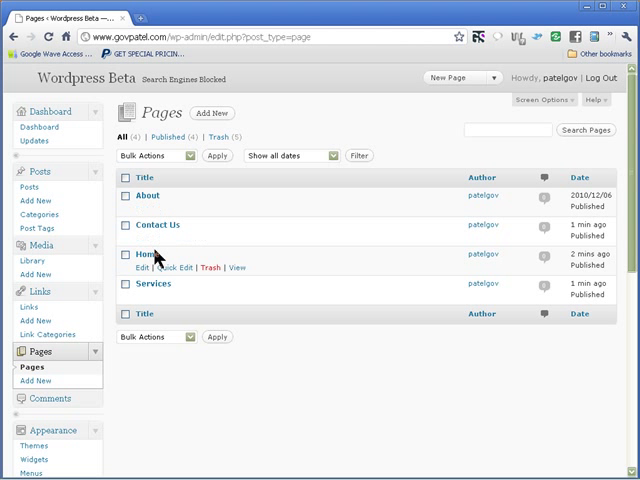
mouse_move(172, 290)
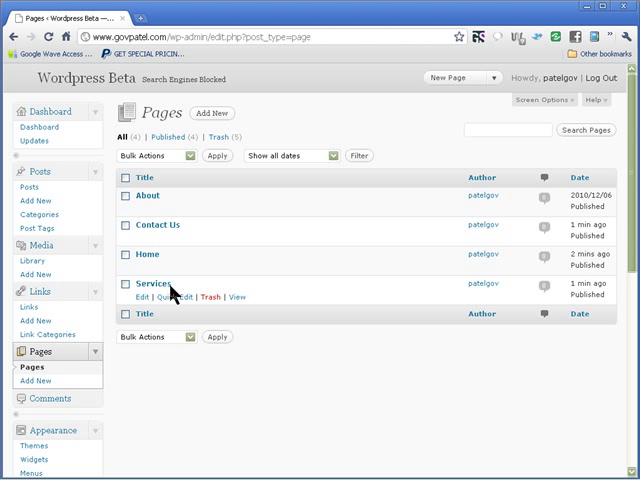
mouse_move(233, 265)
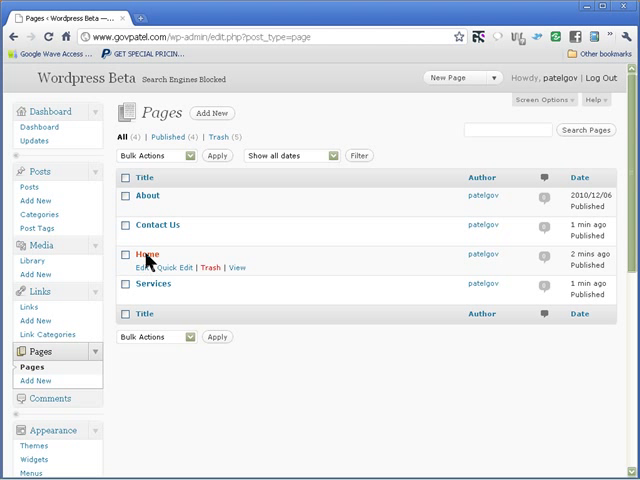
scroll(down, 3)
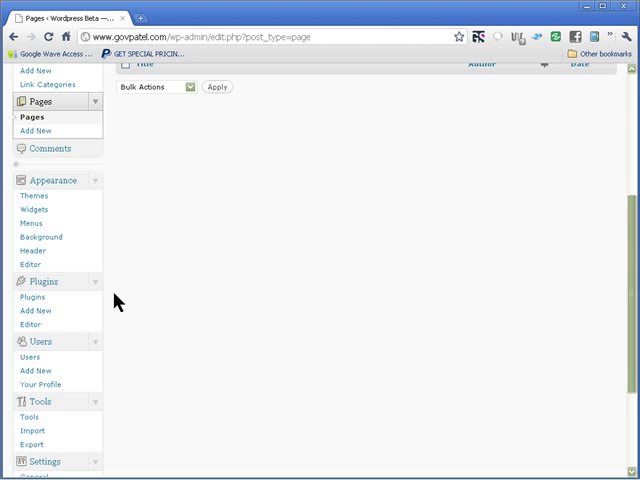
scroll(down, 3)
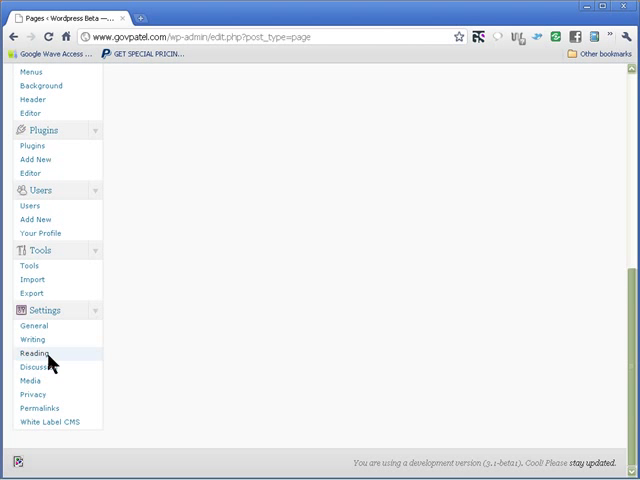
In Reading Settings, choose 'A static page' with Home as the front page.
click(33, 352)
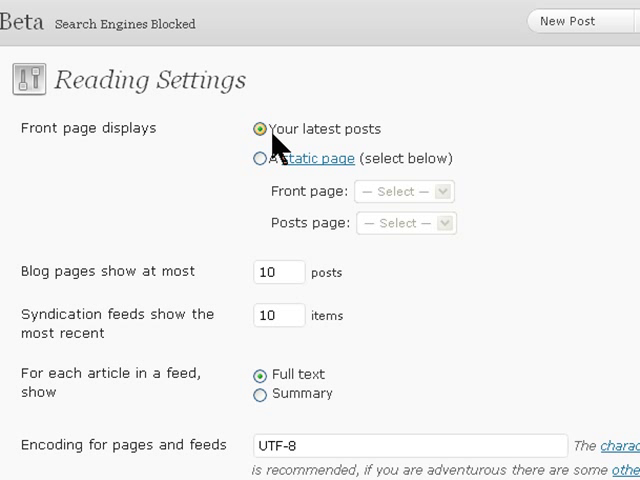
mouse_move(364, 143)
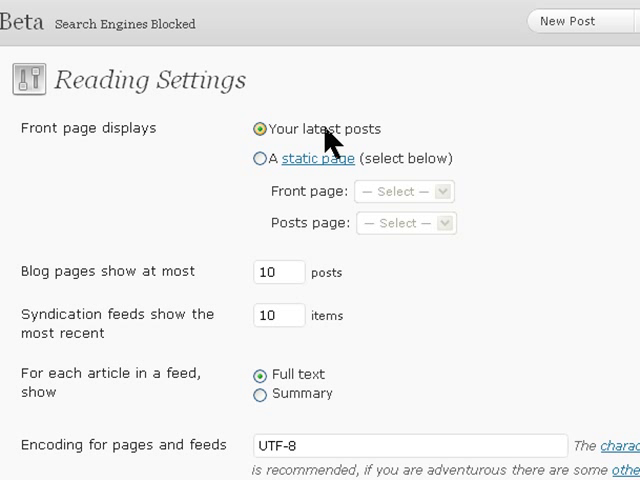
mouse_move(315, 145)
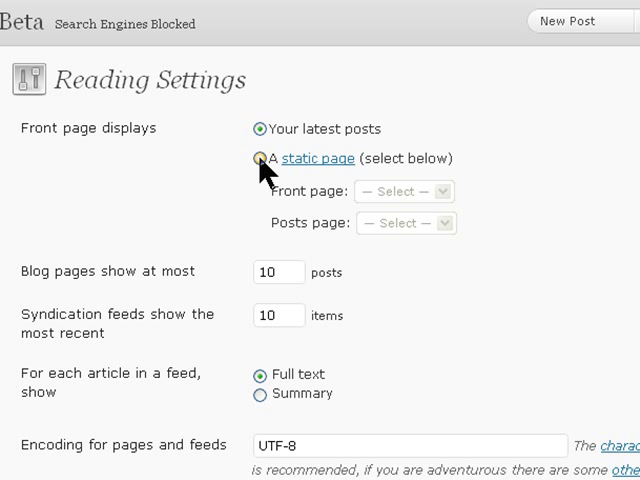
click(259, 158)
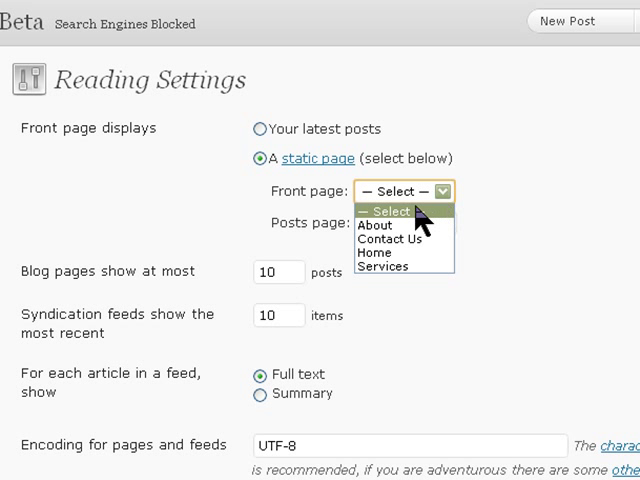
mouse_move(402, 268)
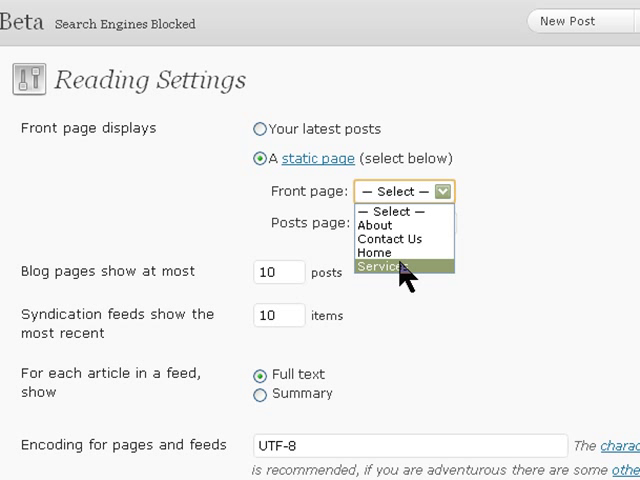
mouse_move(398, 240)
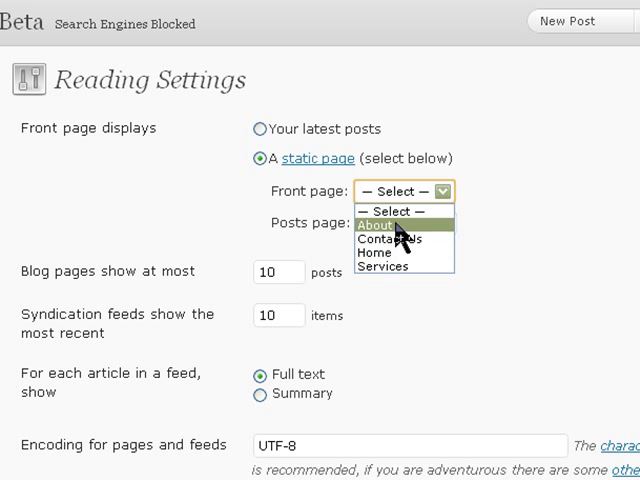
click(383, 252)
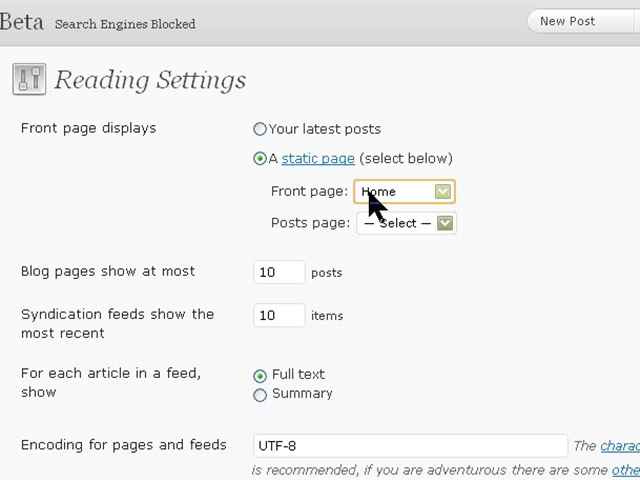
mouse_move(385, 196)
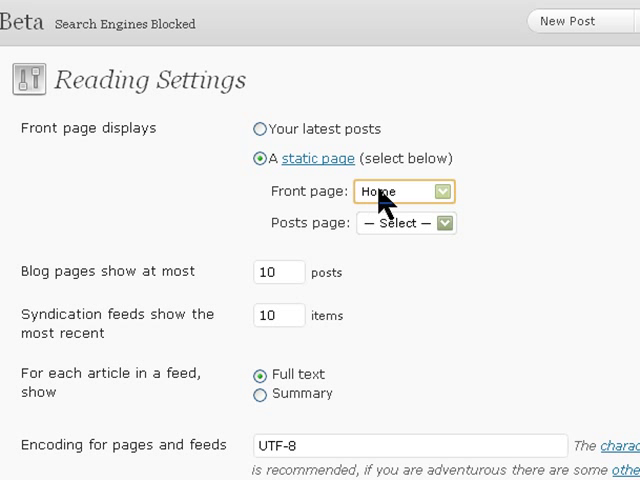
mouse_move(315, 238)
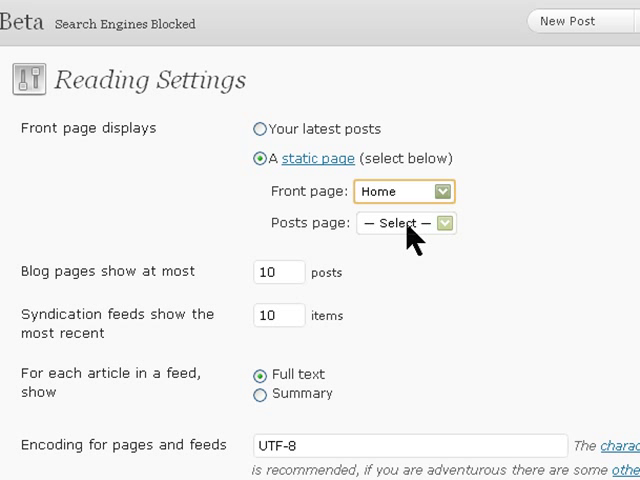
mouse_move(378, 358)
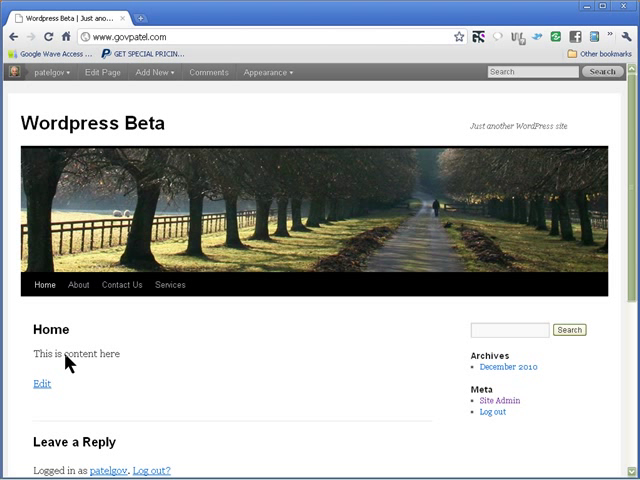
mouse_move(78, 285)
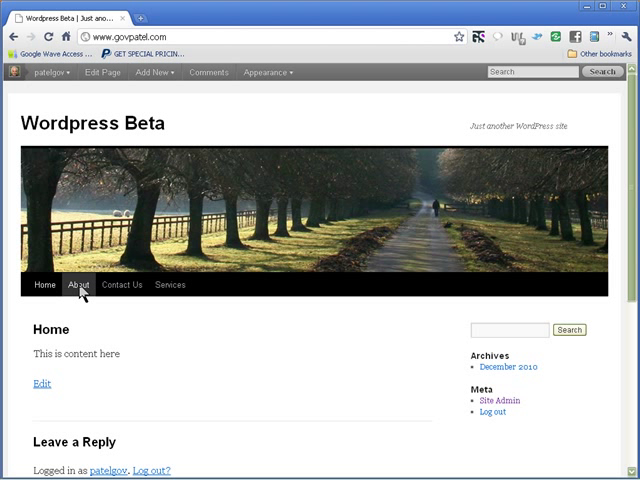
Visit the About, Contact Us and Services pages on the live site, then Site Admin.
click(77, 284)
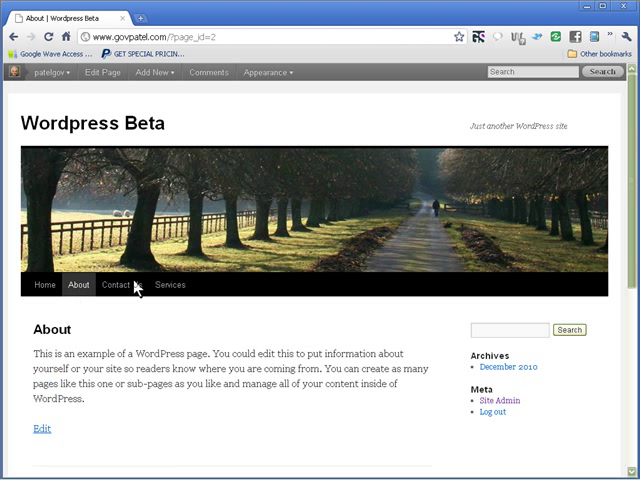
click(120, 285)
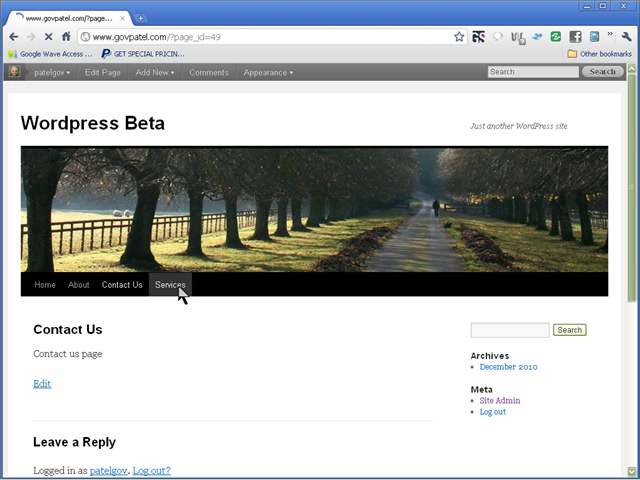
click(169, 285)
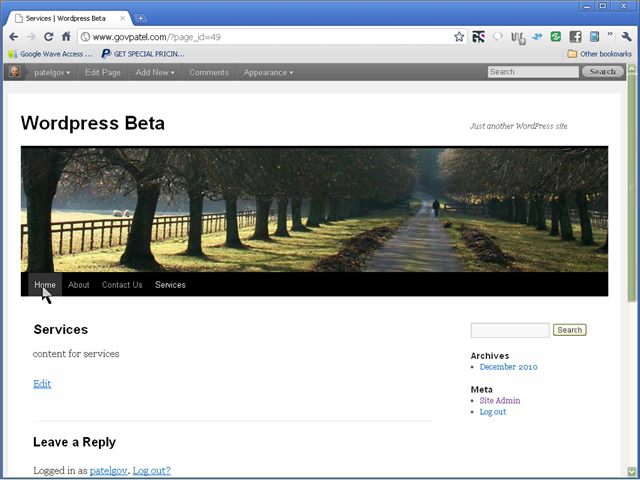
mouse_move(467, 386)
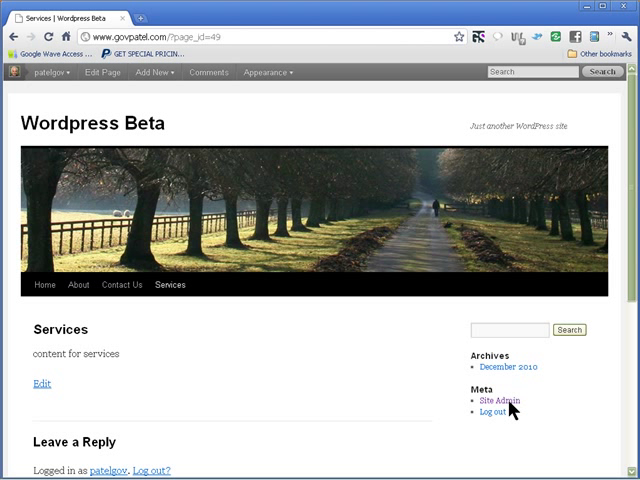
click(505, 402)
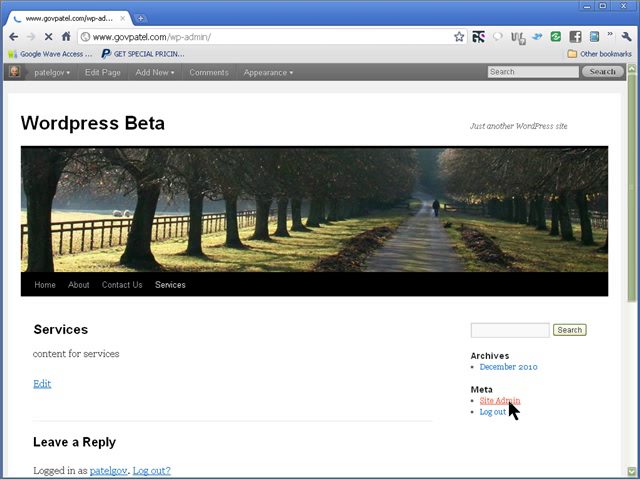
Load the admin Dashboard showing 4 pages and scroll through the sidebar menu.
click(500, 397)
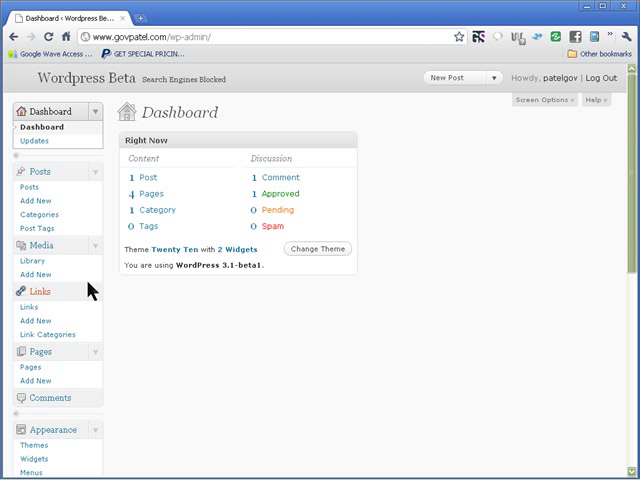
scroll(down, 3)
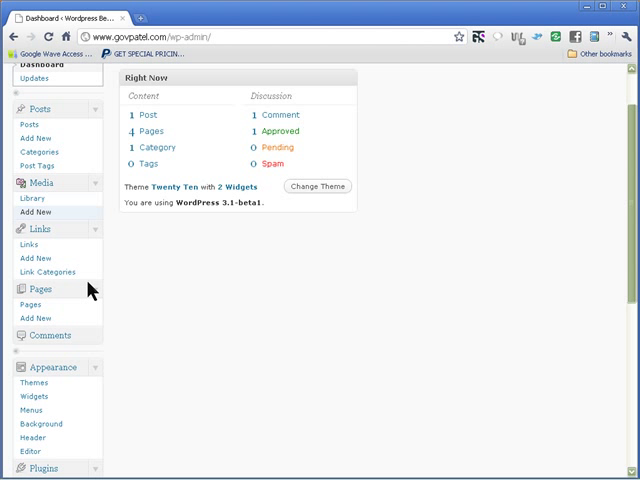
scroll(down, 3)
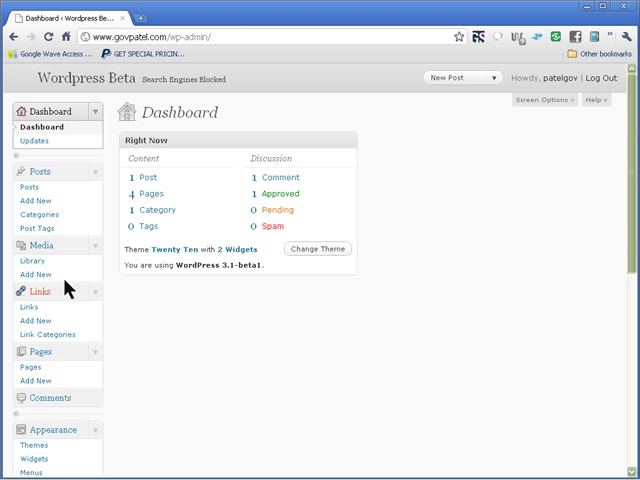
mouse_move(56, 204)
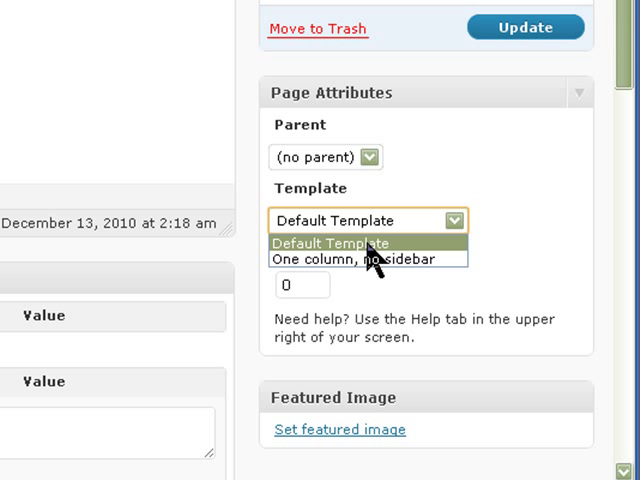
mouse_move(358, 272)
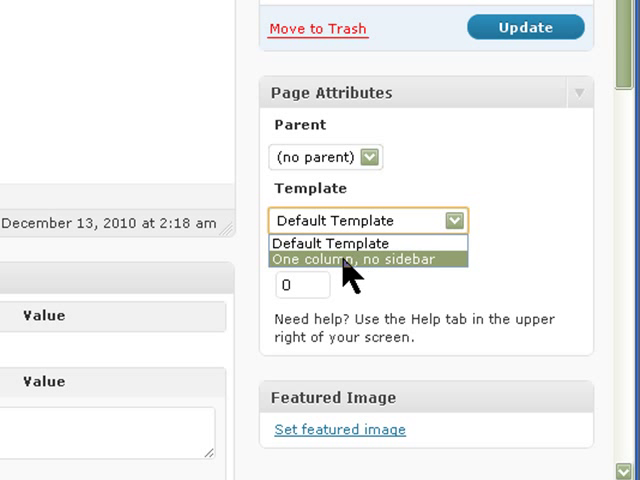
Apply the 'One column, no sidebar' template to the Home page and update it.
click(358, 259)
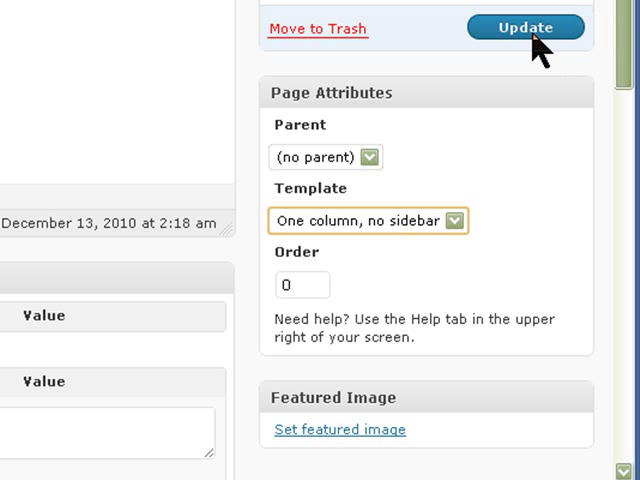
click(525, 27)
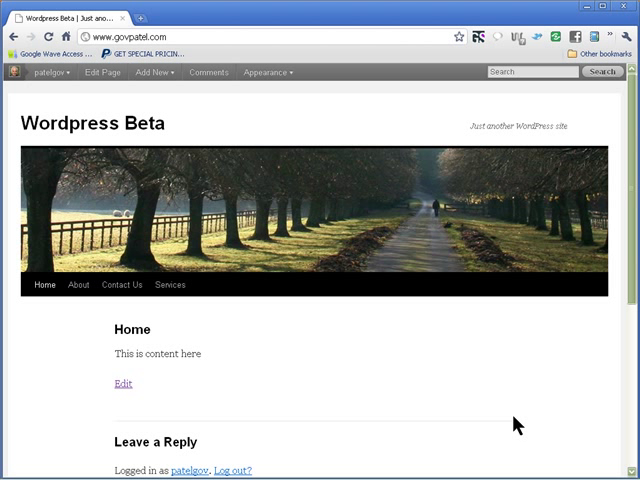
mouse_move(115, 354)
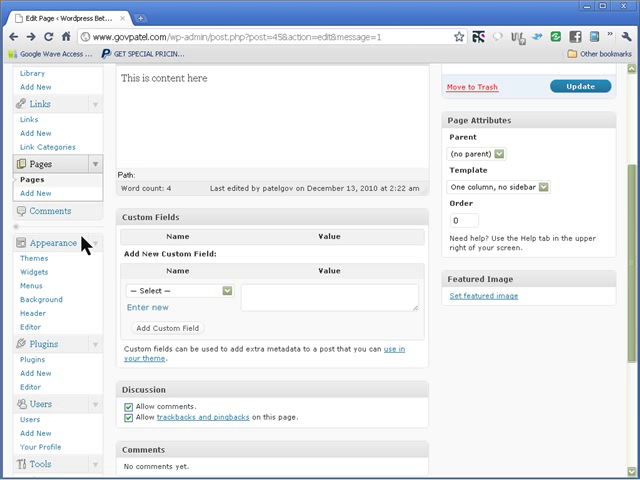
Scroll the Home page and admin sidebar to check the layout and reach Appearance.
scroll(down, 3)
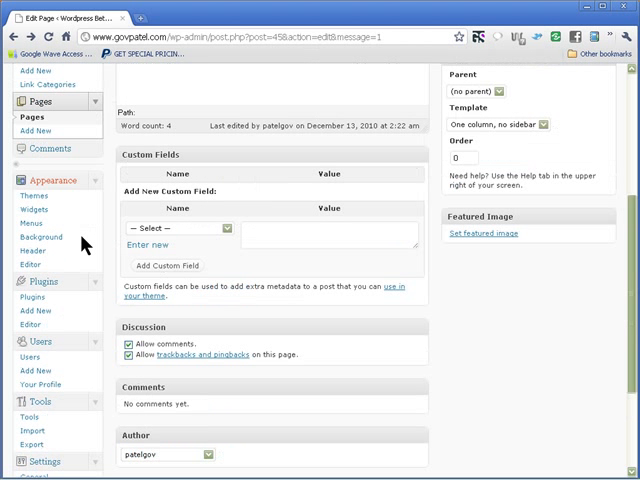
scroll(down, 3)
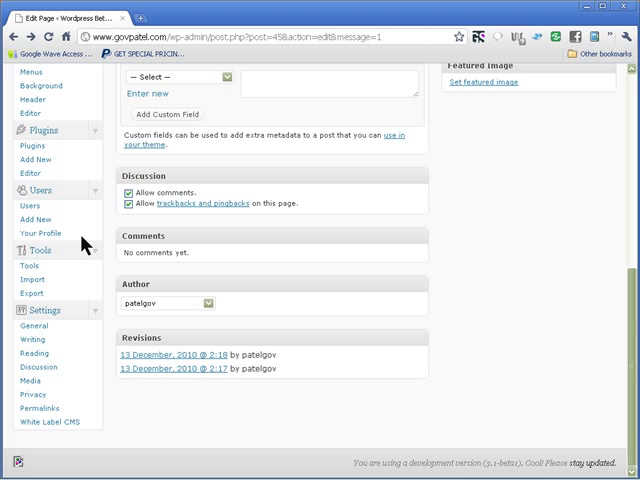
scroll(up, 3)
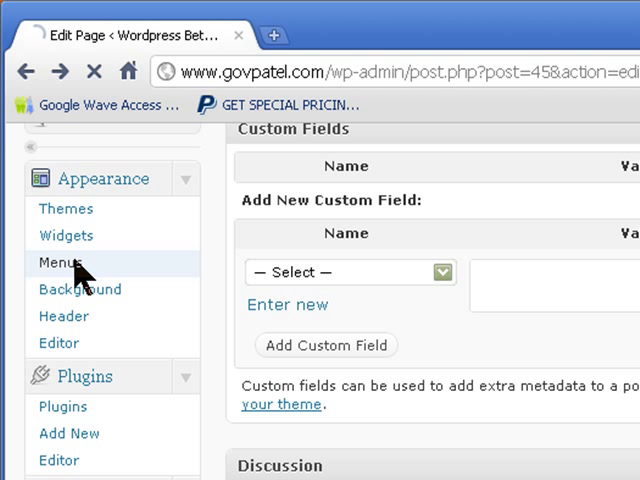
Create 'top menu' and add the Services, Contact Us, Home and About pages to it.
click(52, 261)
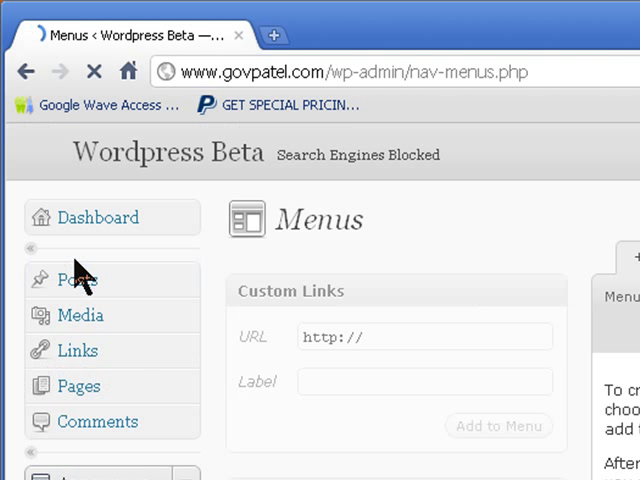
click(96, 217)
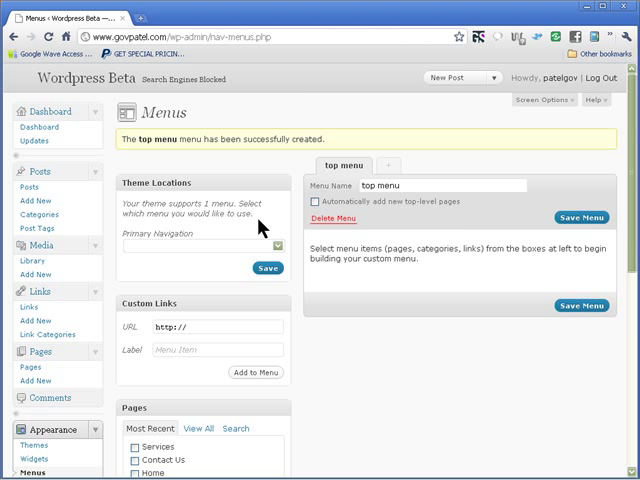
scroll(down, 3)
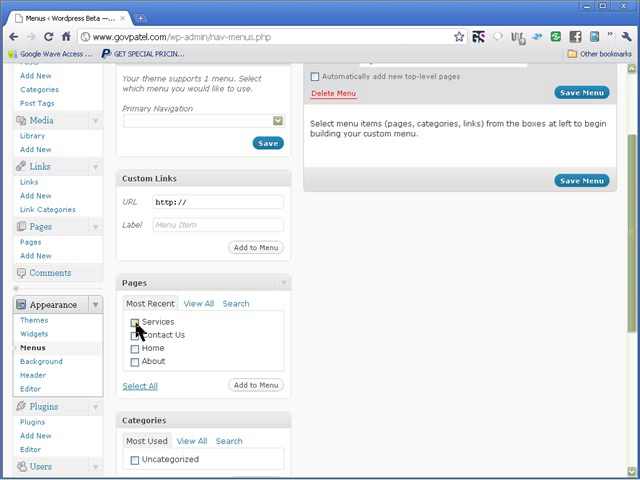
click(135, 335)
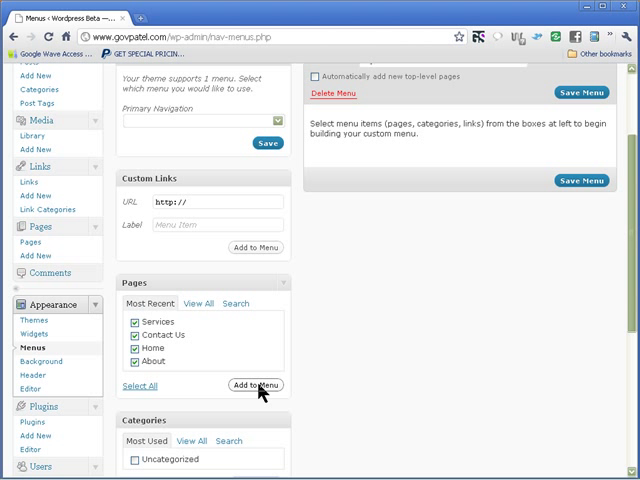
click(253, 386)
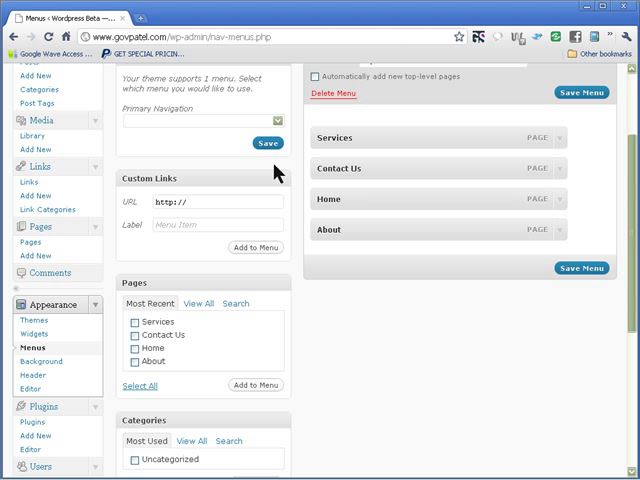
Reorder the top menu with Home first and About second, then save the menu.
click(215, 120)
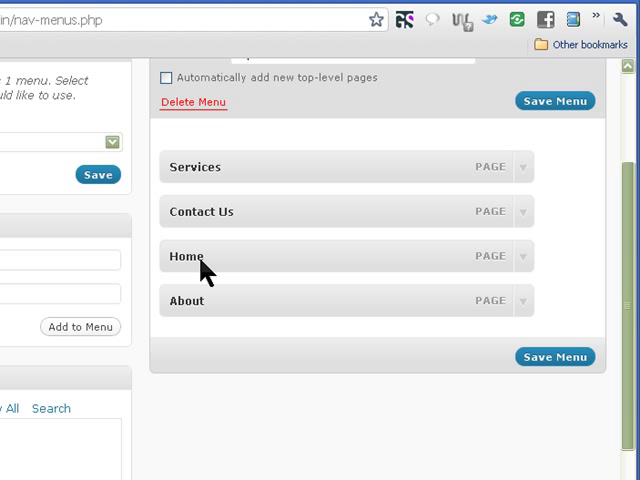
drag(195, 257, 195, 165)
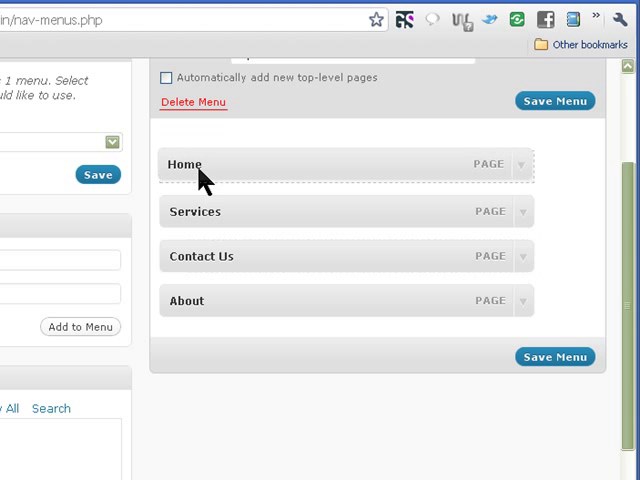
mouse_move(193, 237)
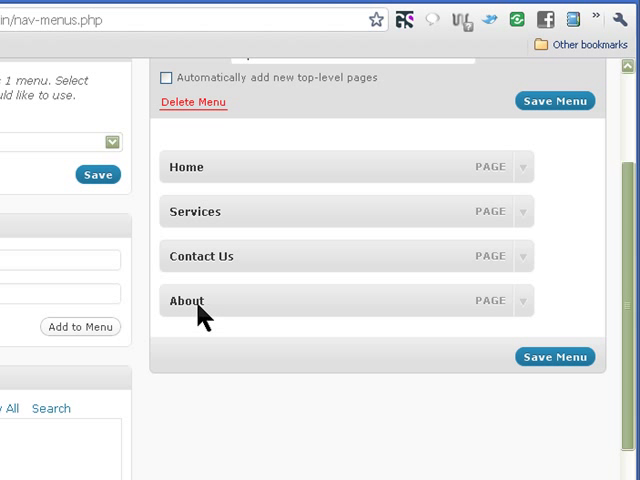
drag(200, 301, 200, 210)
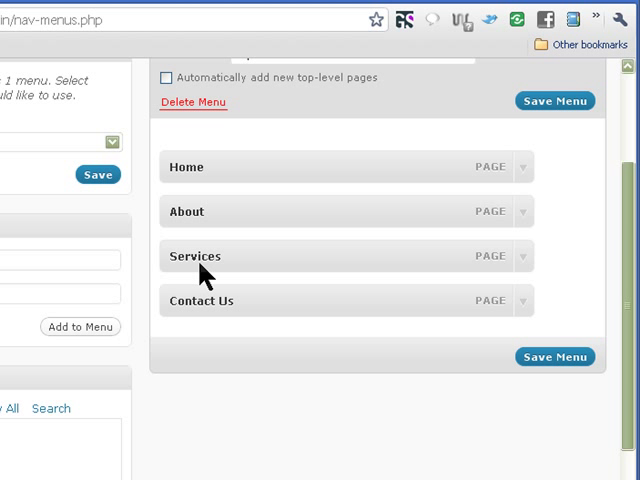
mouse_move(220, 315)
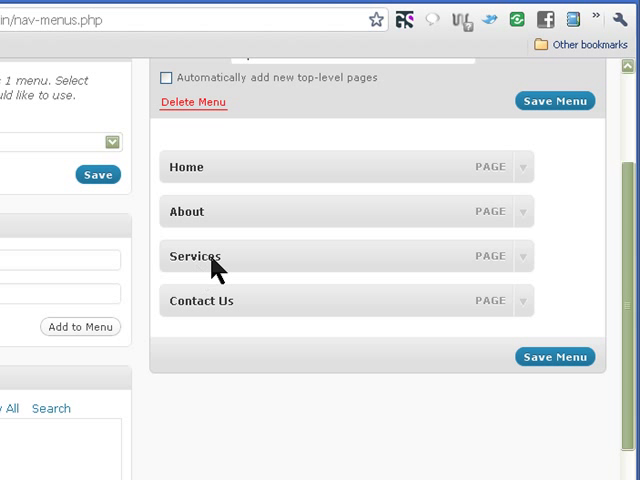
mouse_move(203, 272)
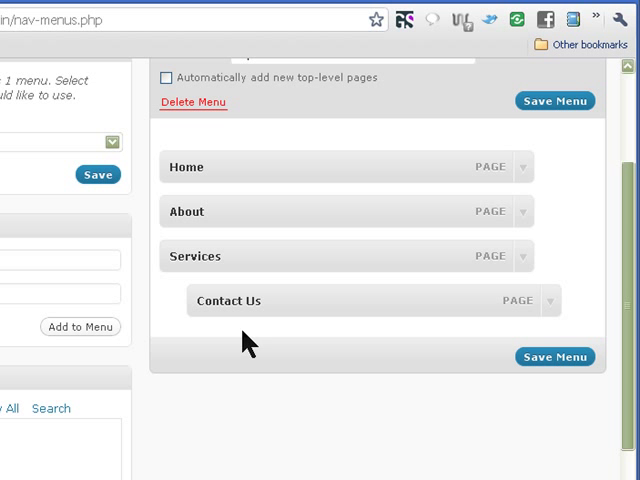
mouse_move(210, 272)
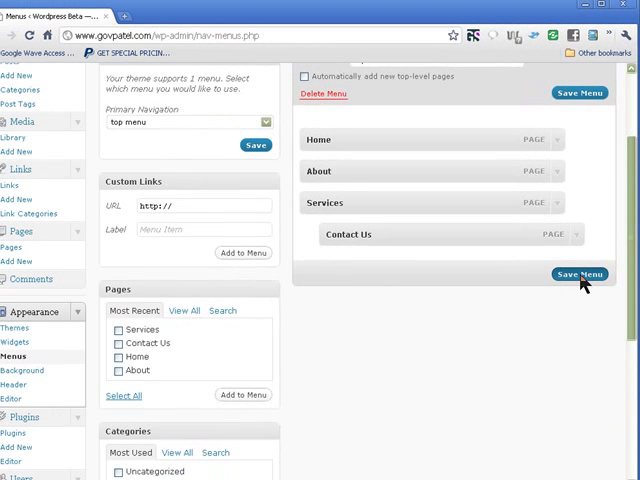
click(580, 274)
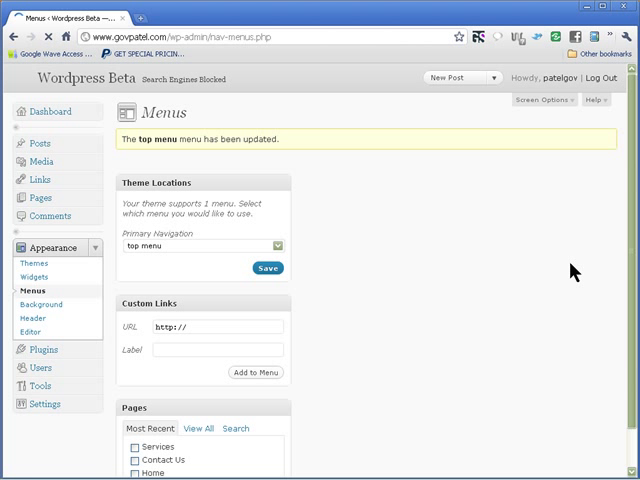